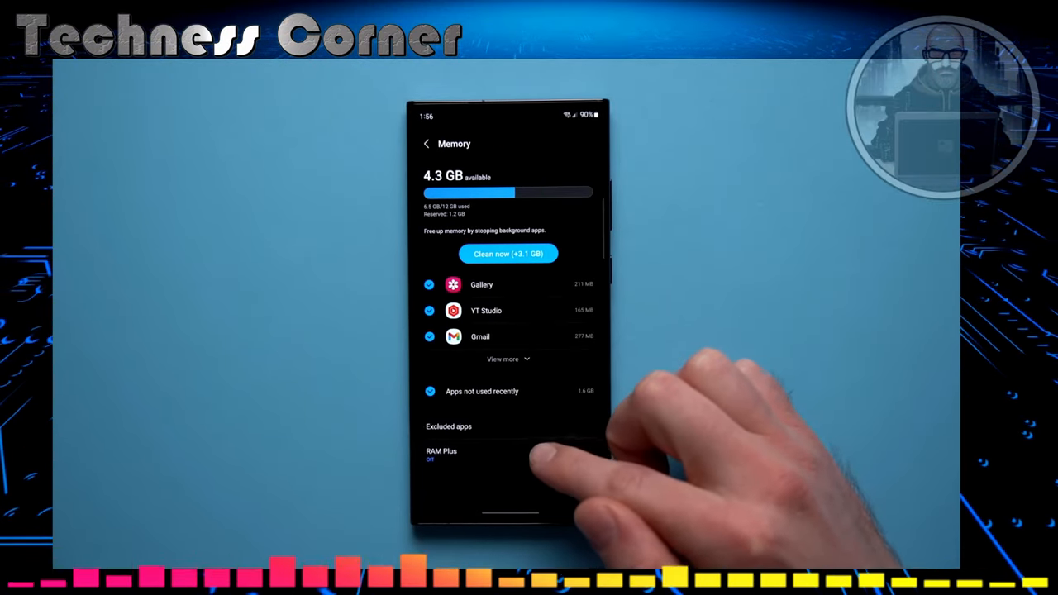
# Leave the Memory page (4.3 GB available) and return to the Developer options list.
pyautogui.click(441, 455)
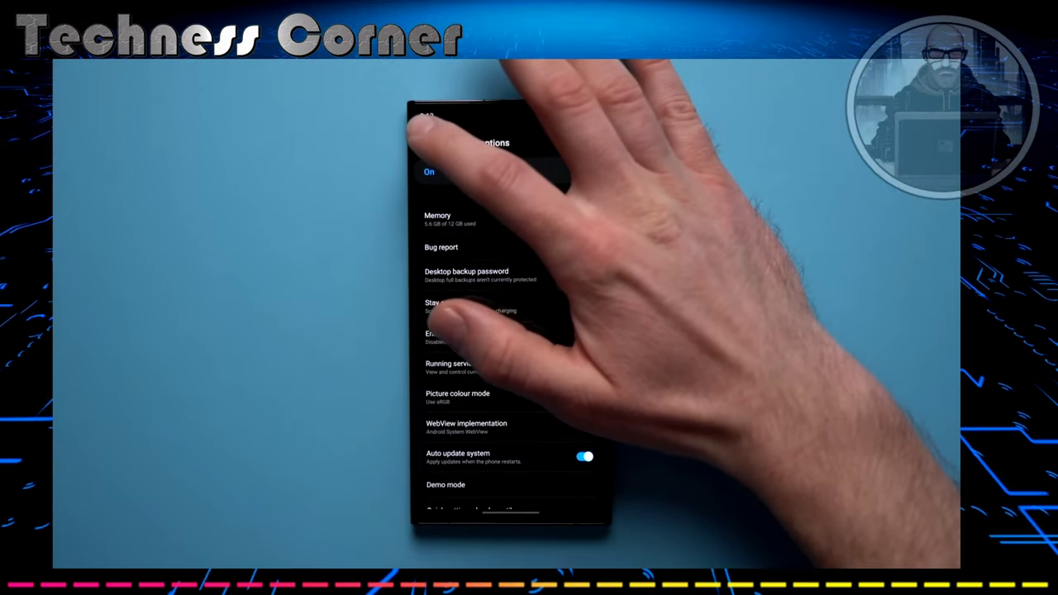
# Open Memory in Developer options to reach the RAM Plus setting.
pyautogui.click(437, 219)
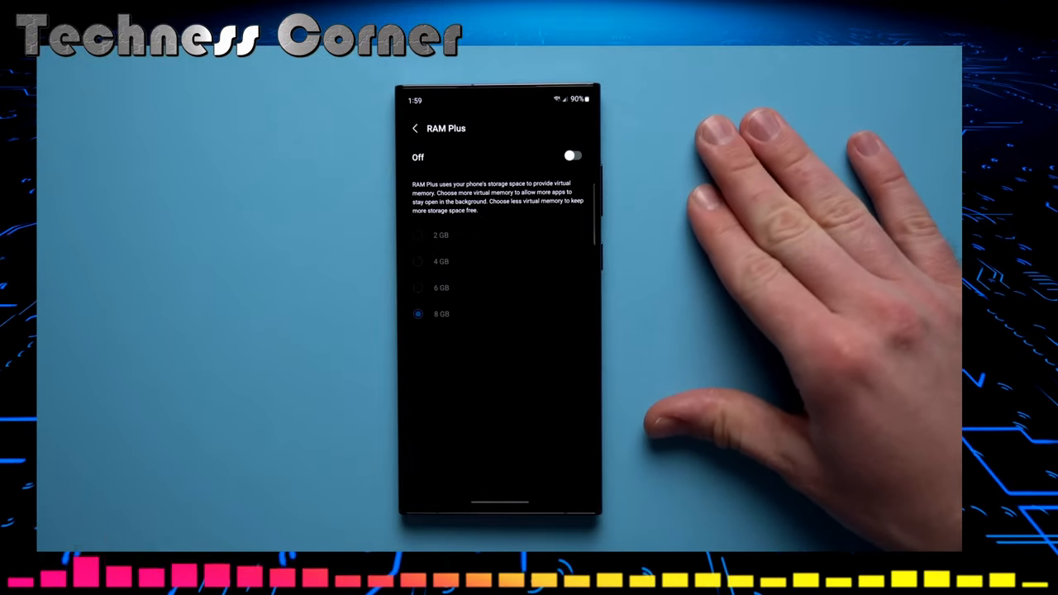
pyautogui.moveTo(868, 248)
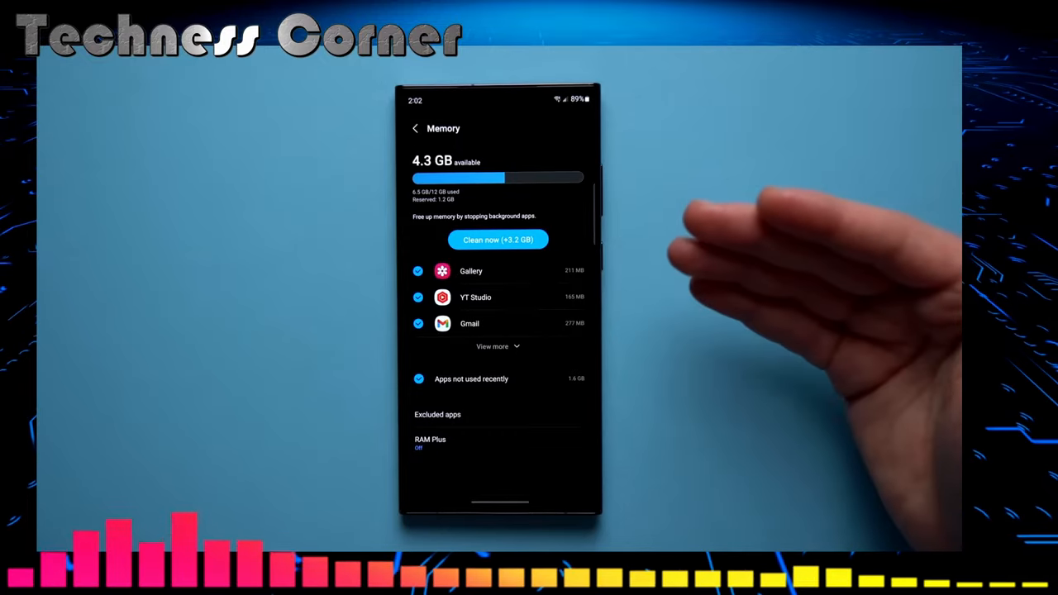
pyautogui.click(430, 442)
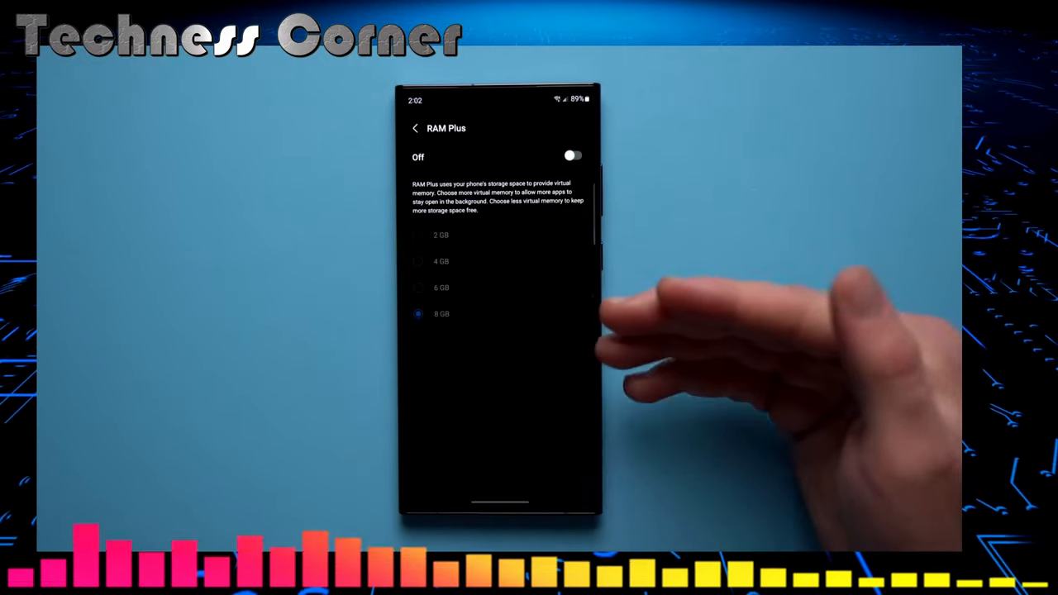
pyautogui.click(416, 128)
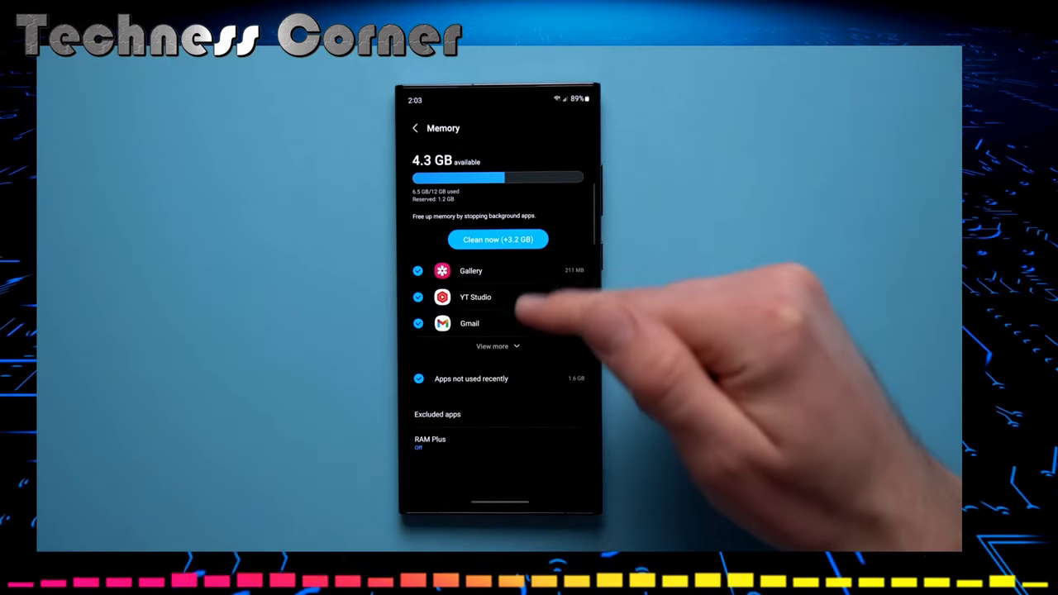
# Expand the background apps list to show Authy, PayPal, Reddit and Bitwarden.
pyautogui.click(498, 346)
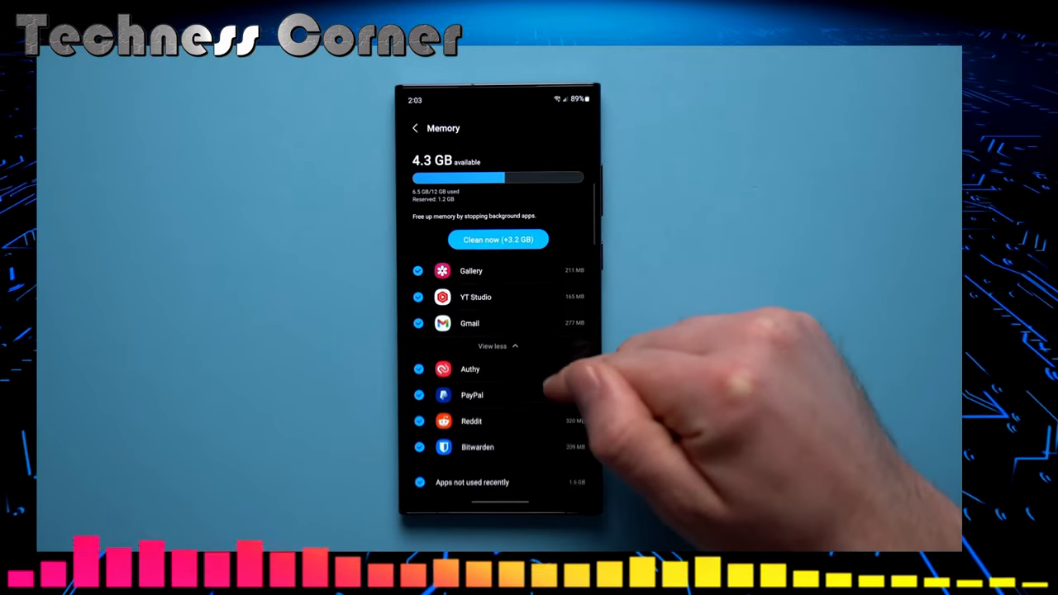
pyautogui.scroll(-3)
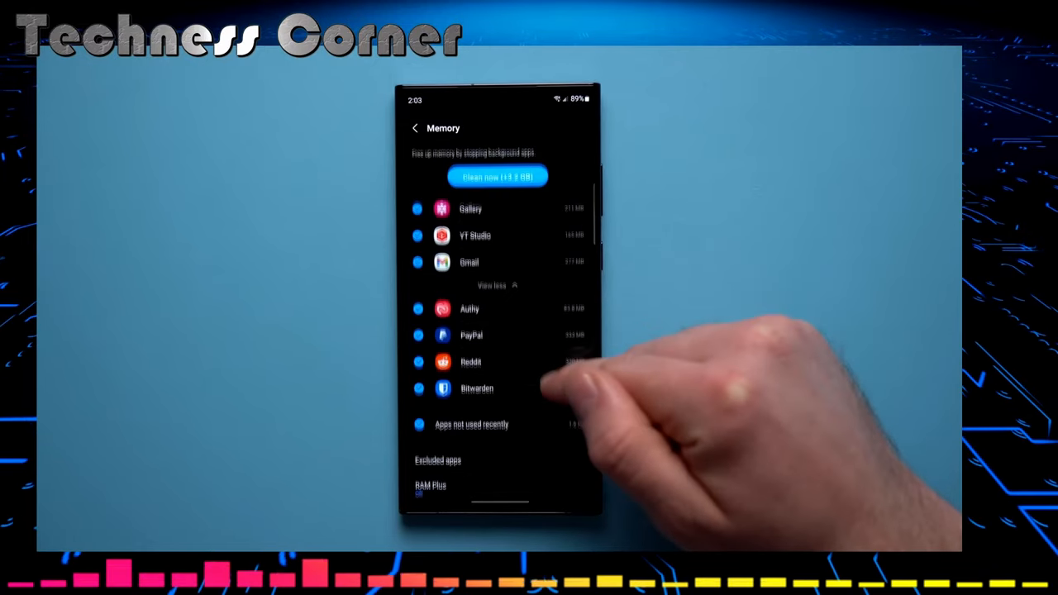
pyautogui.scroll(-3)
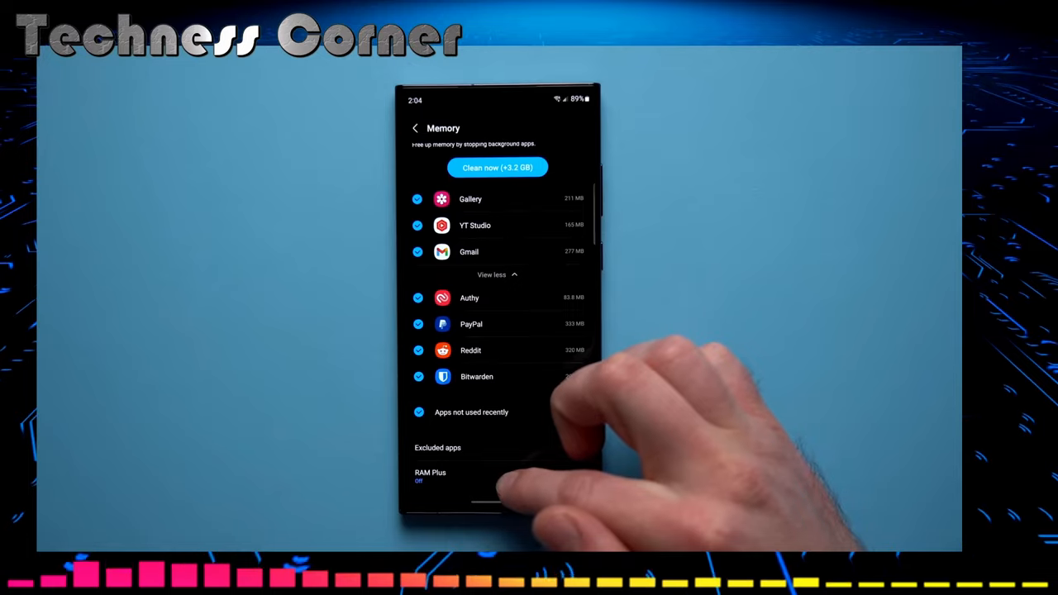
# Check that RAM Plus is Off, then return to the Memory overview.
pyautogui.click(430, 477)
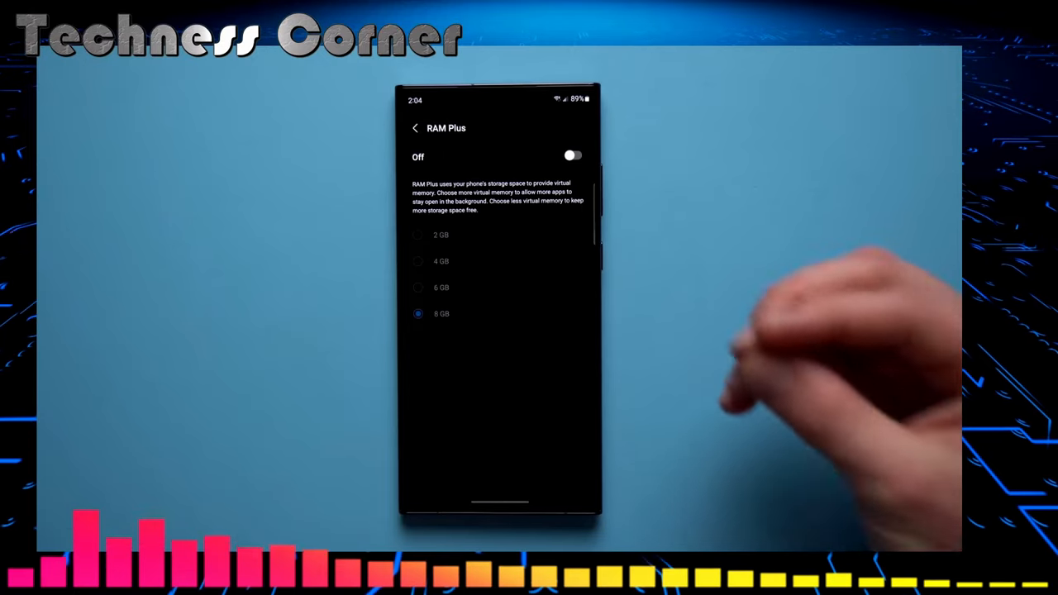
pyautogui.click(416, 128)
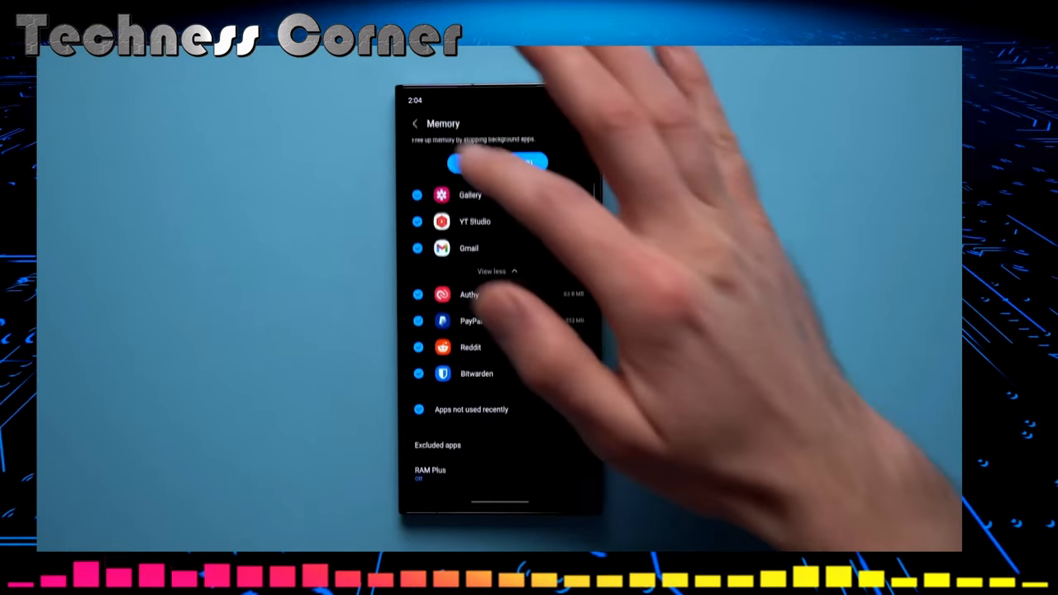